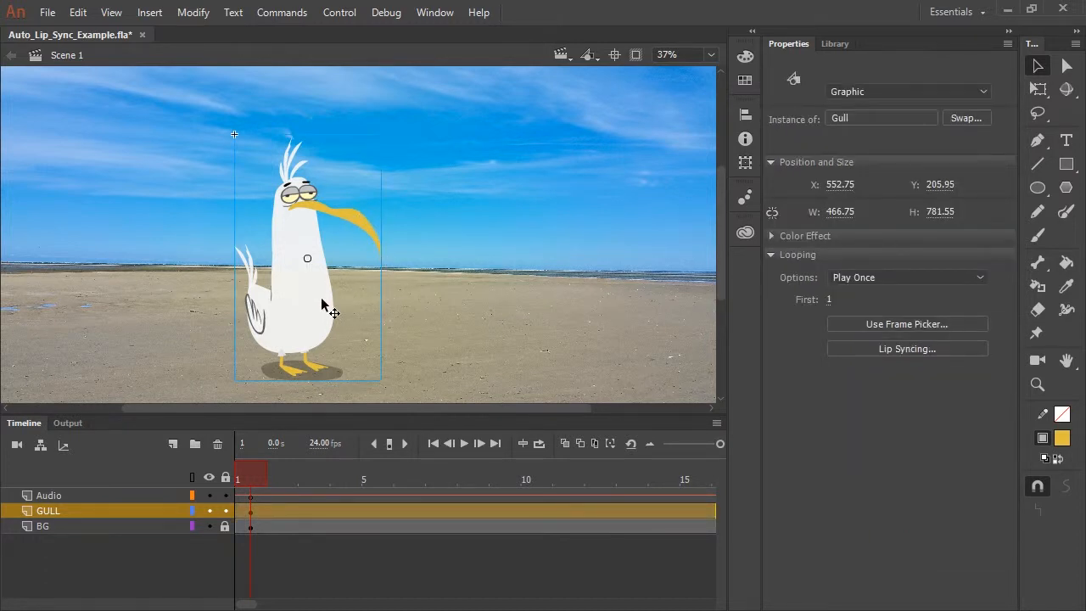
mouse_move(359, 261)
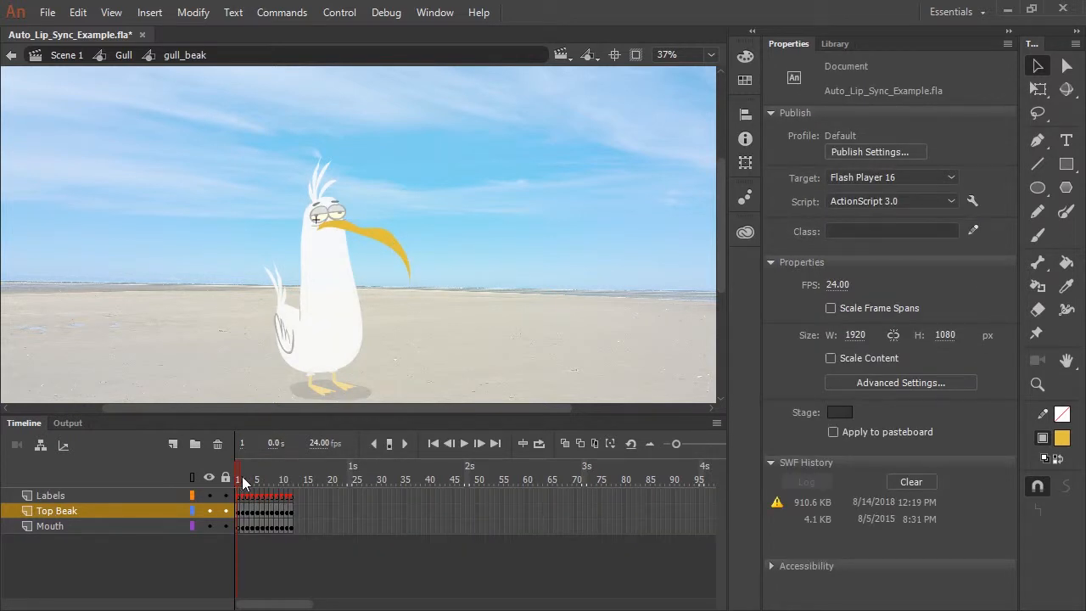
Read the Neutral and Ah viseme labels on the beak frames, then start Lip Syncing for gull_beak.
drag(675, 444, 706, 444)
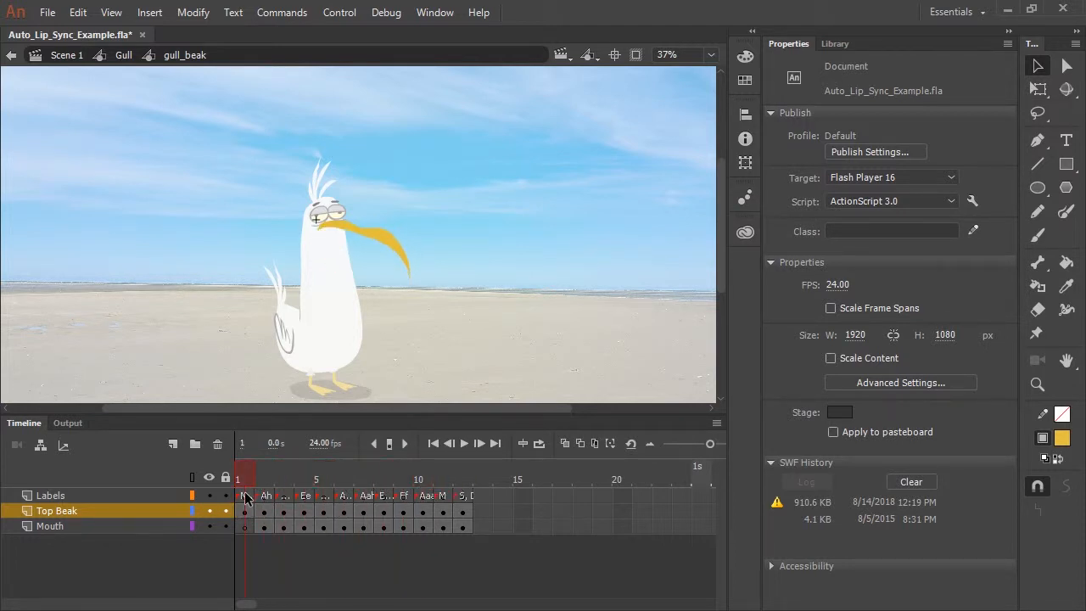
click(244, 495)
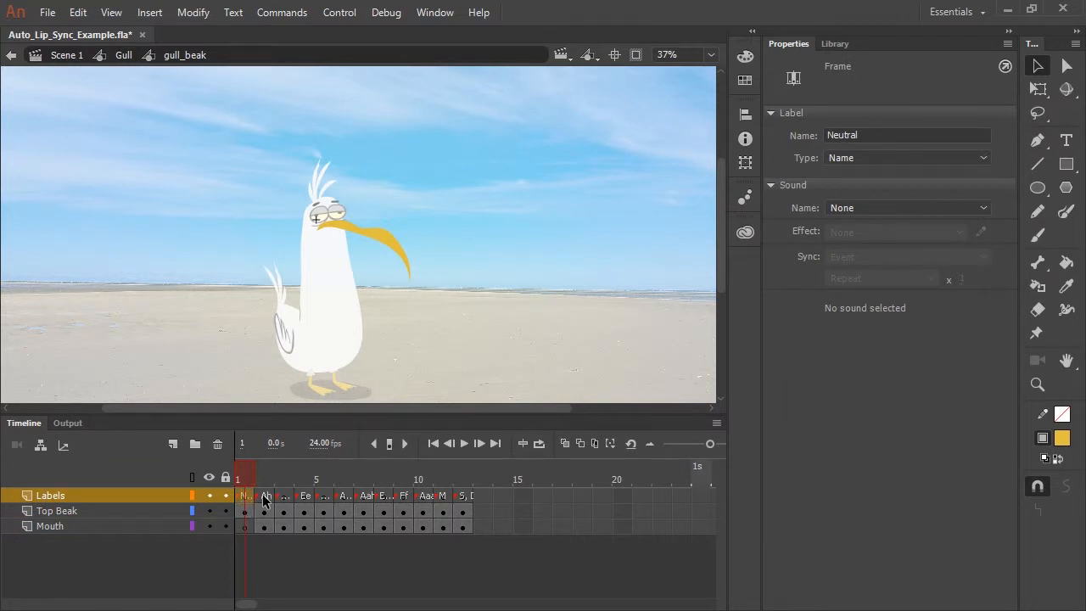
click(265, 478)
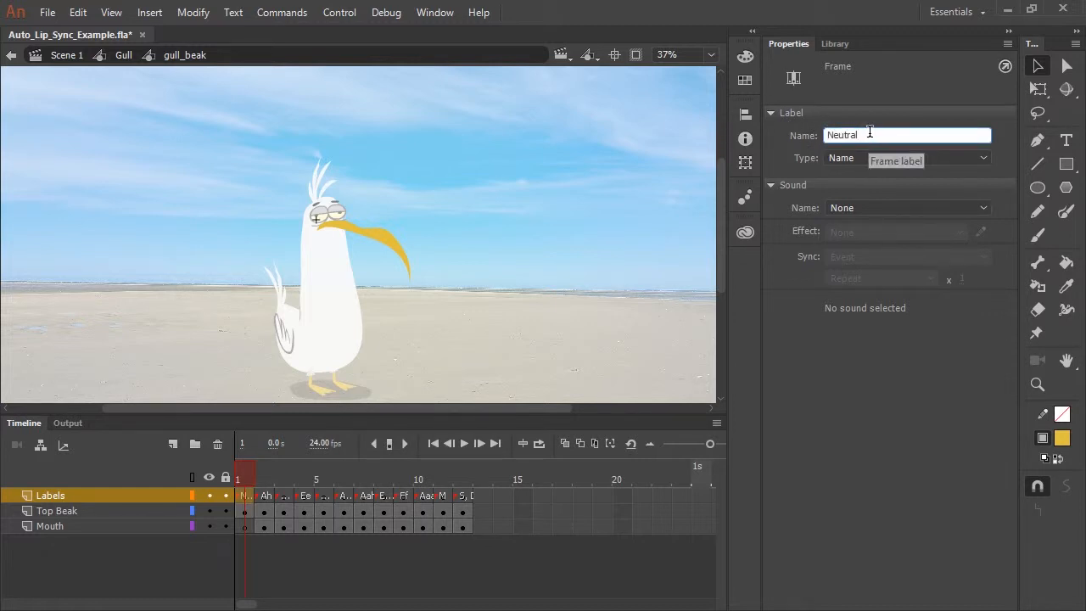
click(265, 495)
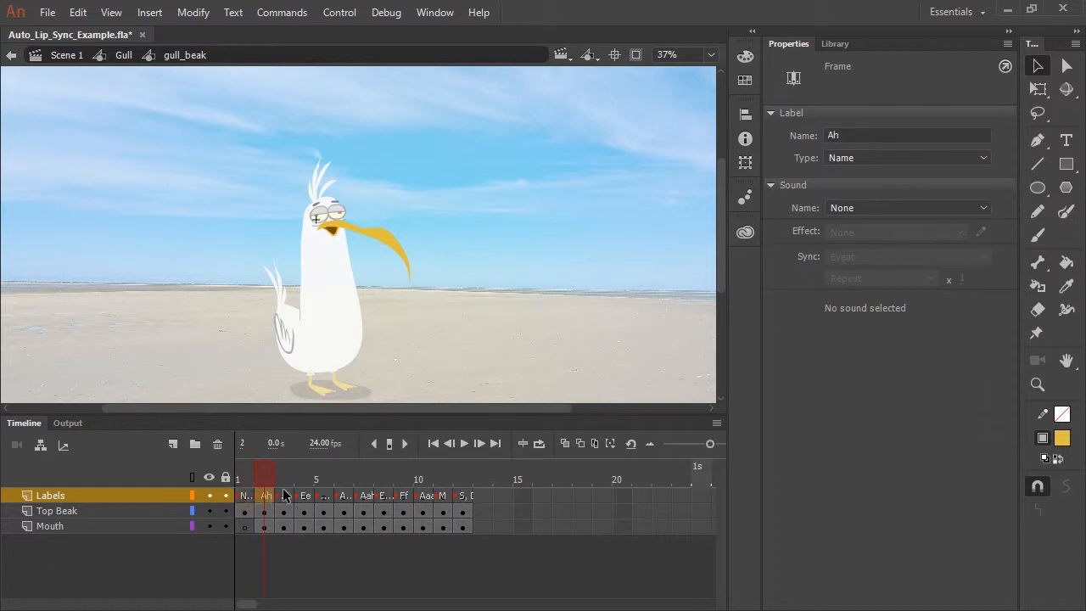
click(304, 478)
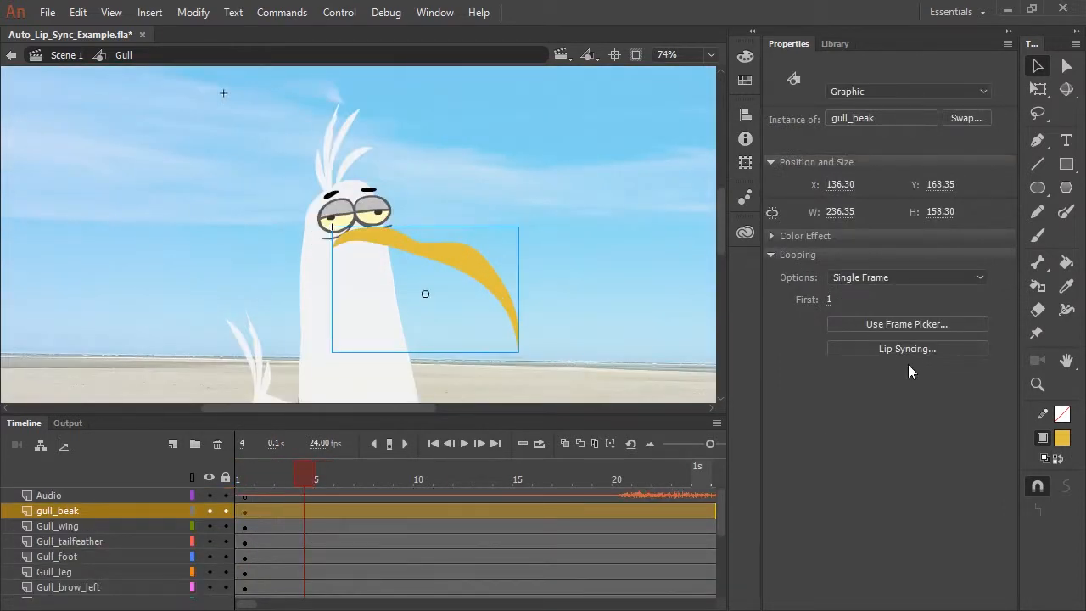
click(905, 347)
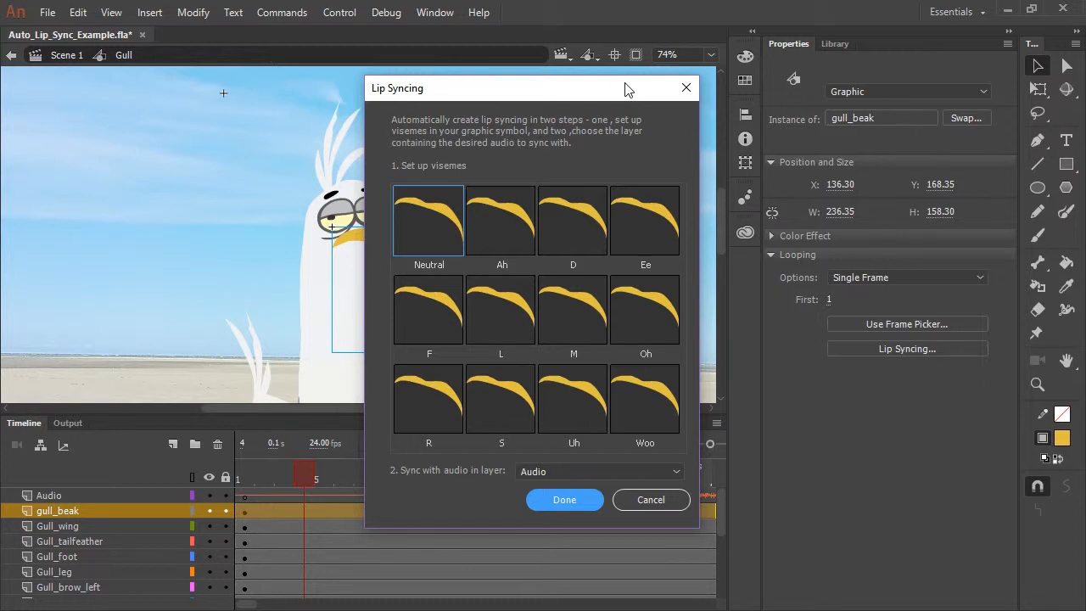
mouse_move(428, 224)
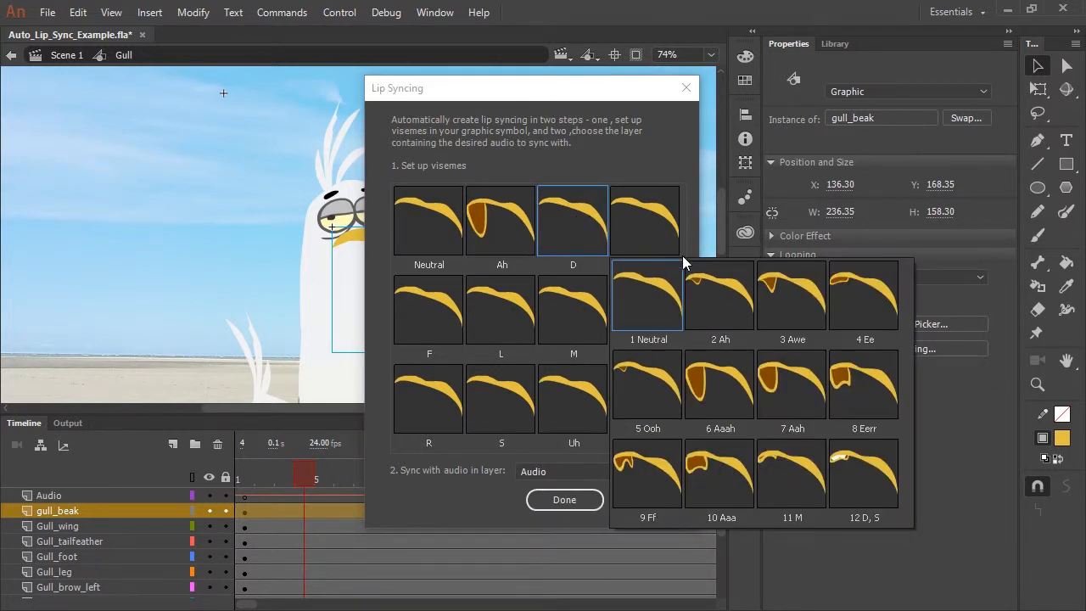
mouse_move(789, 390)
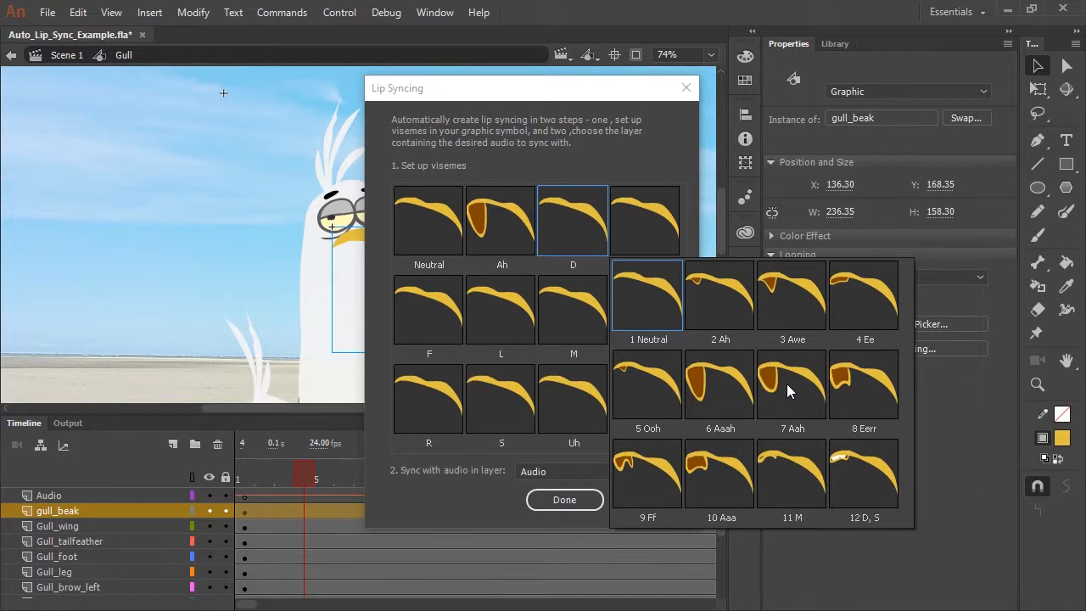
mouse_move(794, 388)
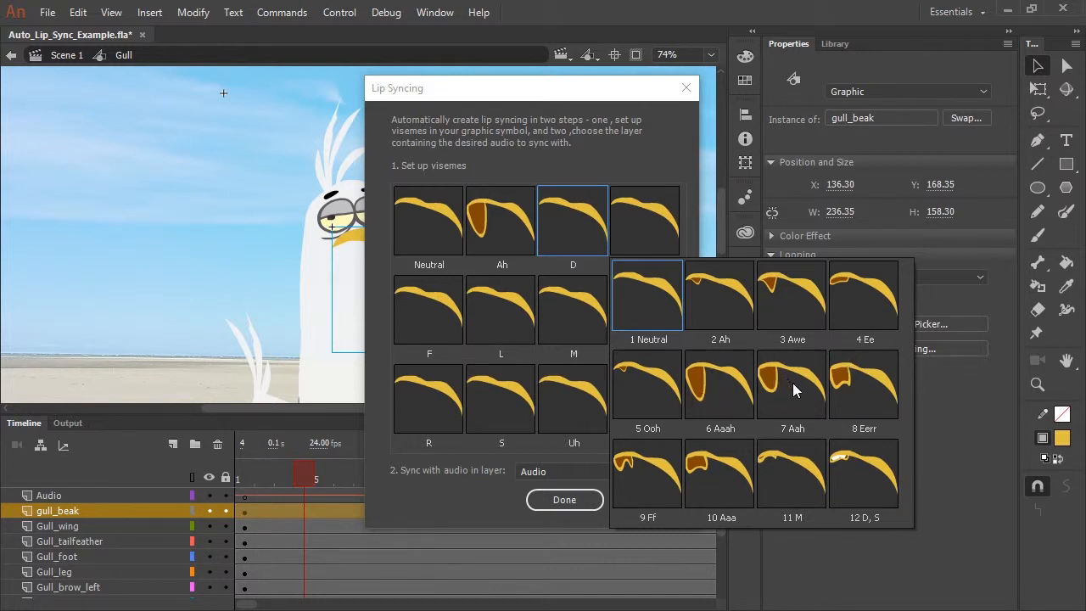
mouse_move(784, 414)
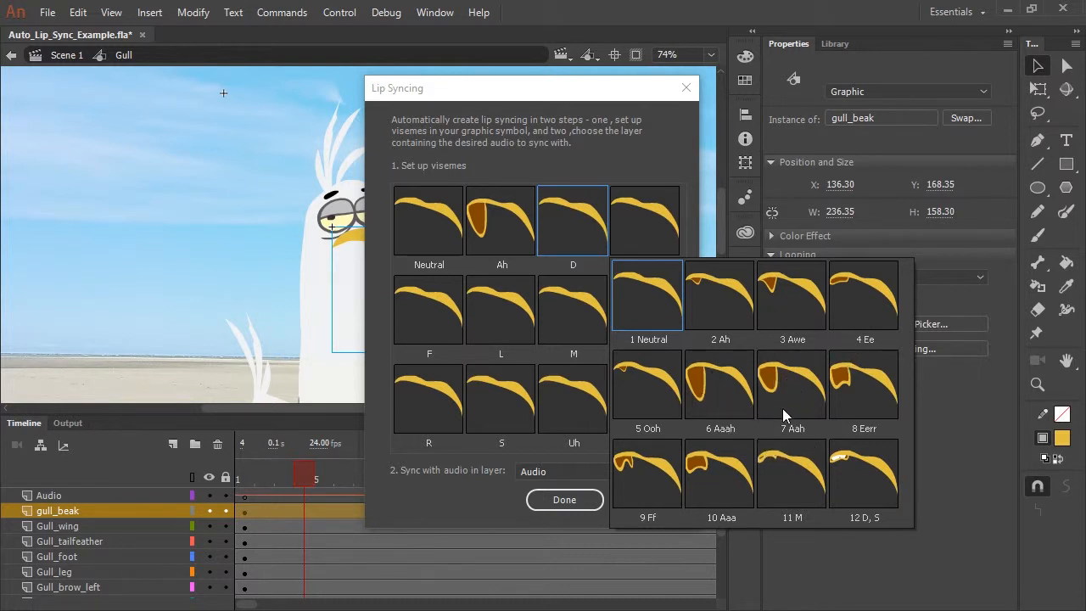
mouse_move(750, 319)
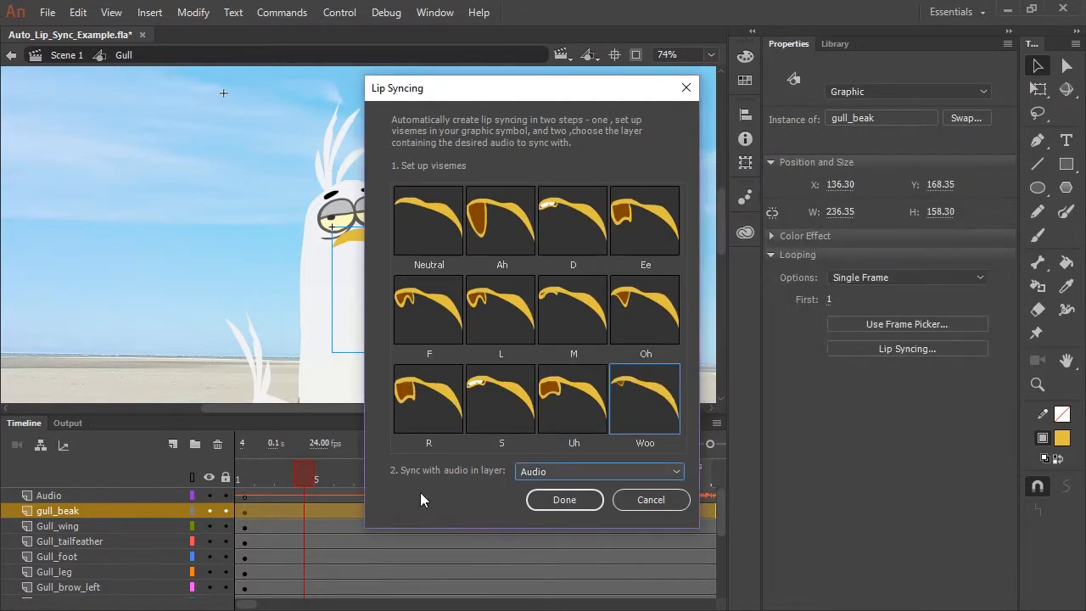
mouse_move(450, 491)
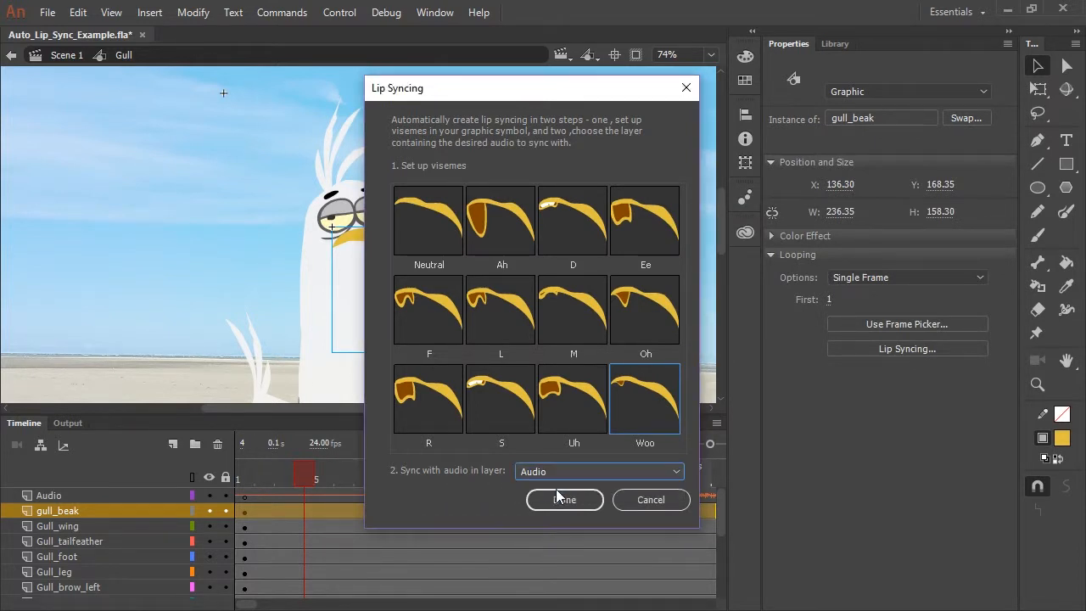
mouse_move(593, 488)
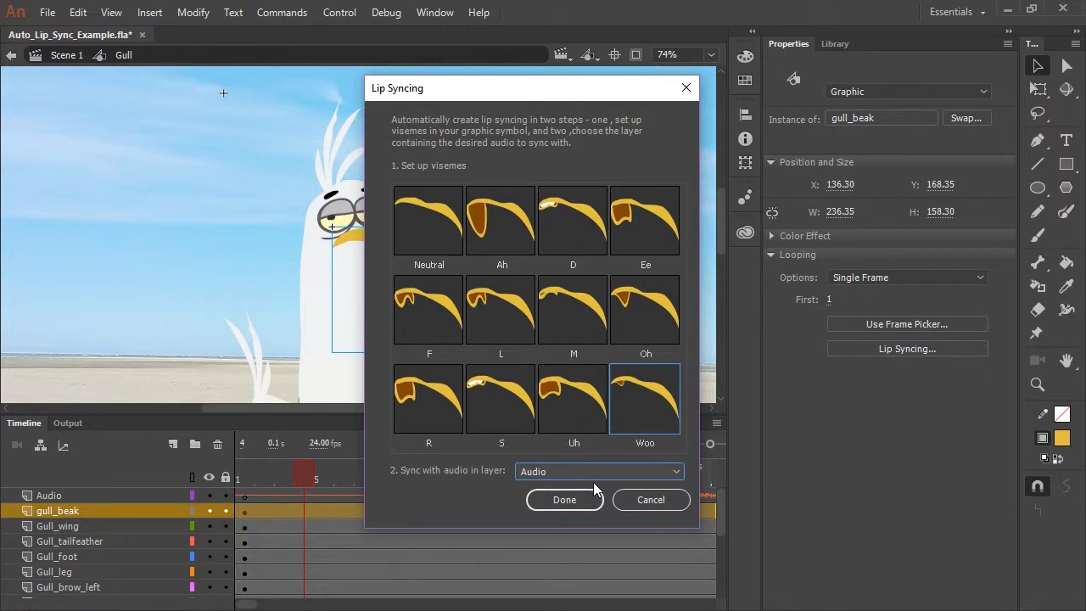
Confirm with Done so gull_beak fills with viseme-labelled keyframes across the audio.
click(563, 499)
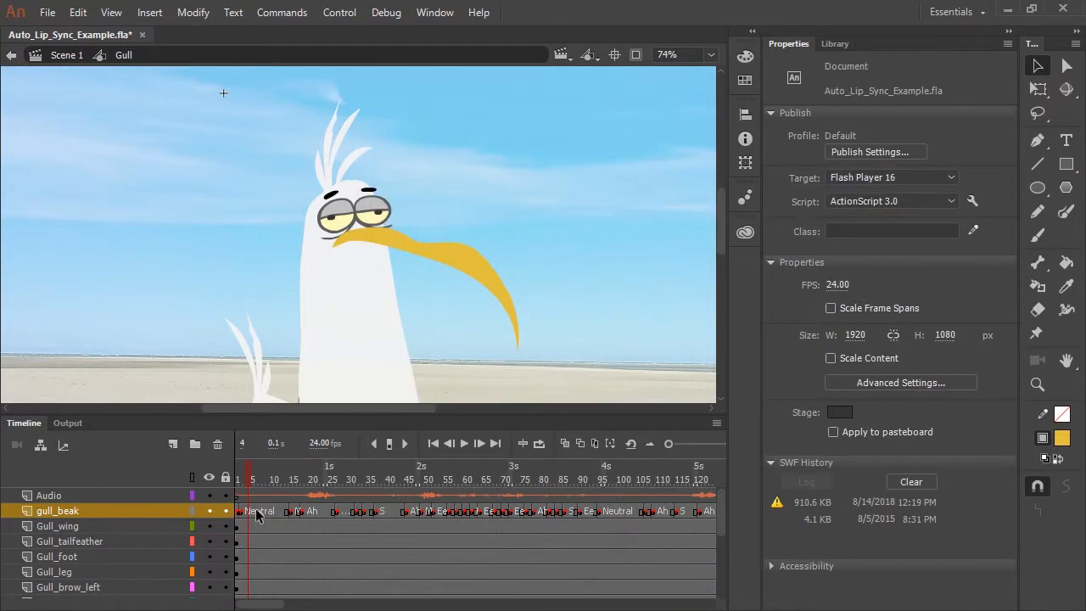
mouse_move(273, 519)
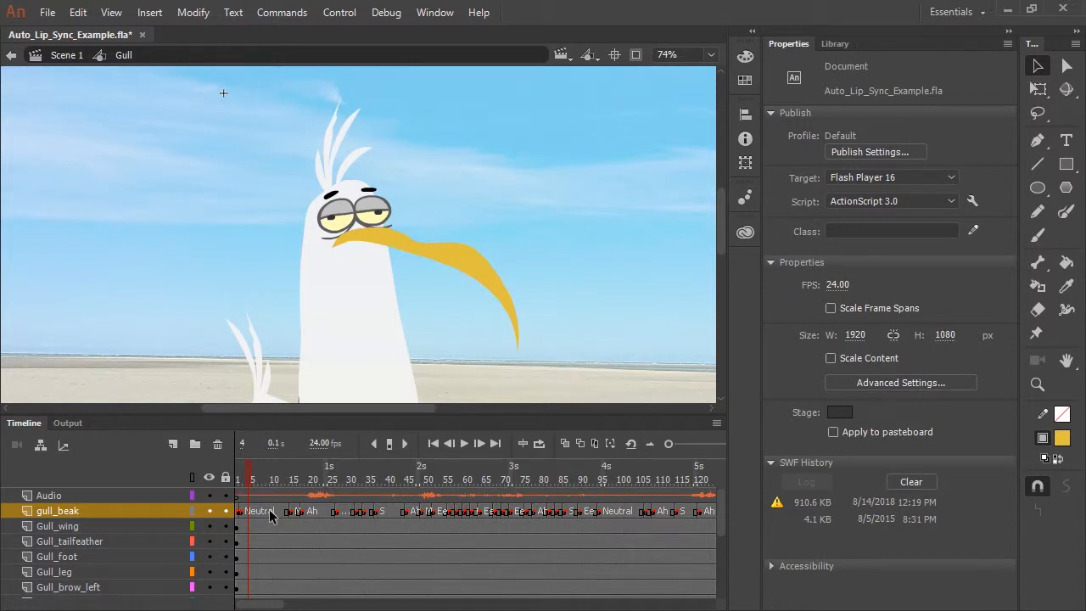
mouse_move(433, 466)
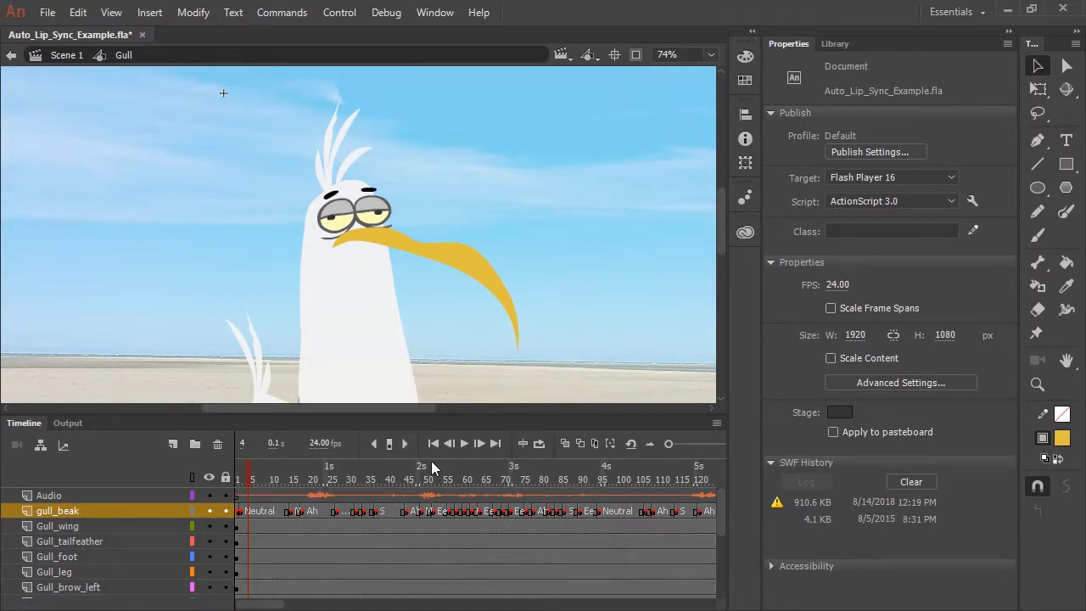